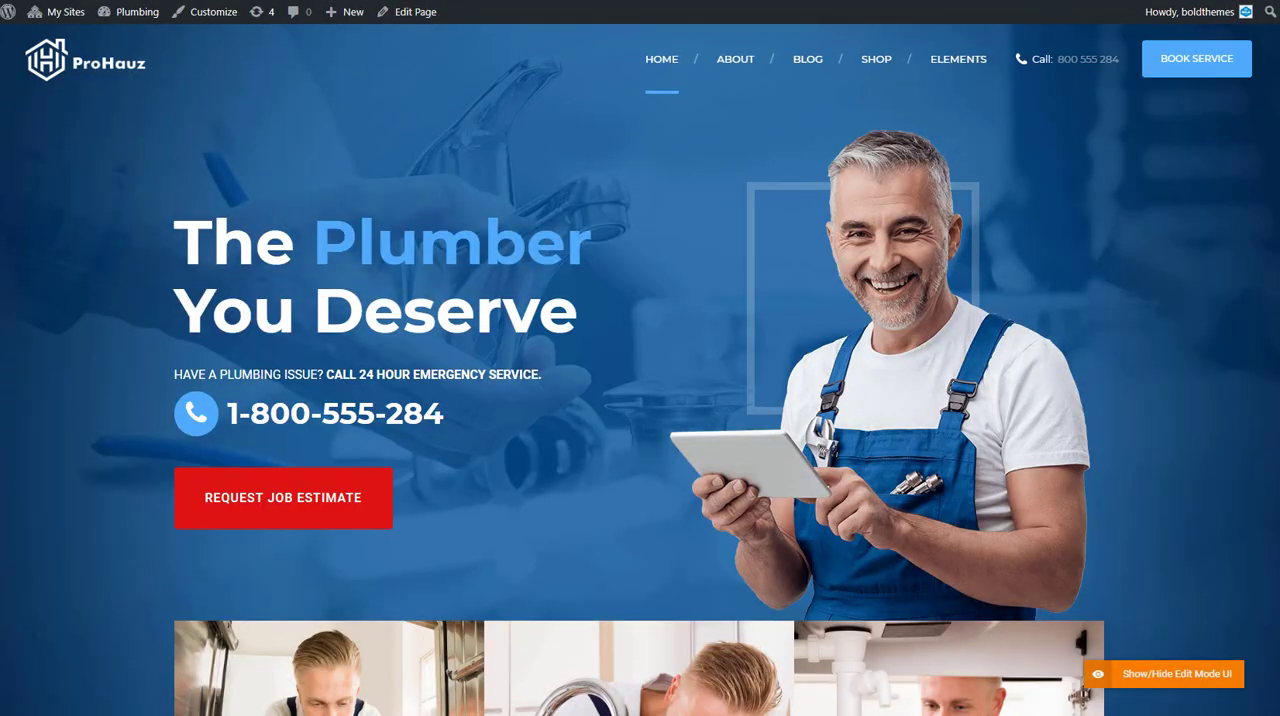
Step: Browse down the site and go to the About Us page from the About menu
scroll(down, 3)
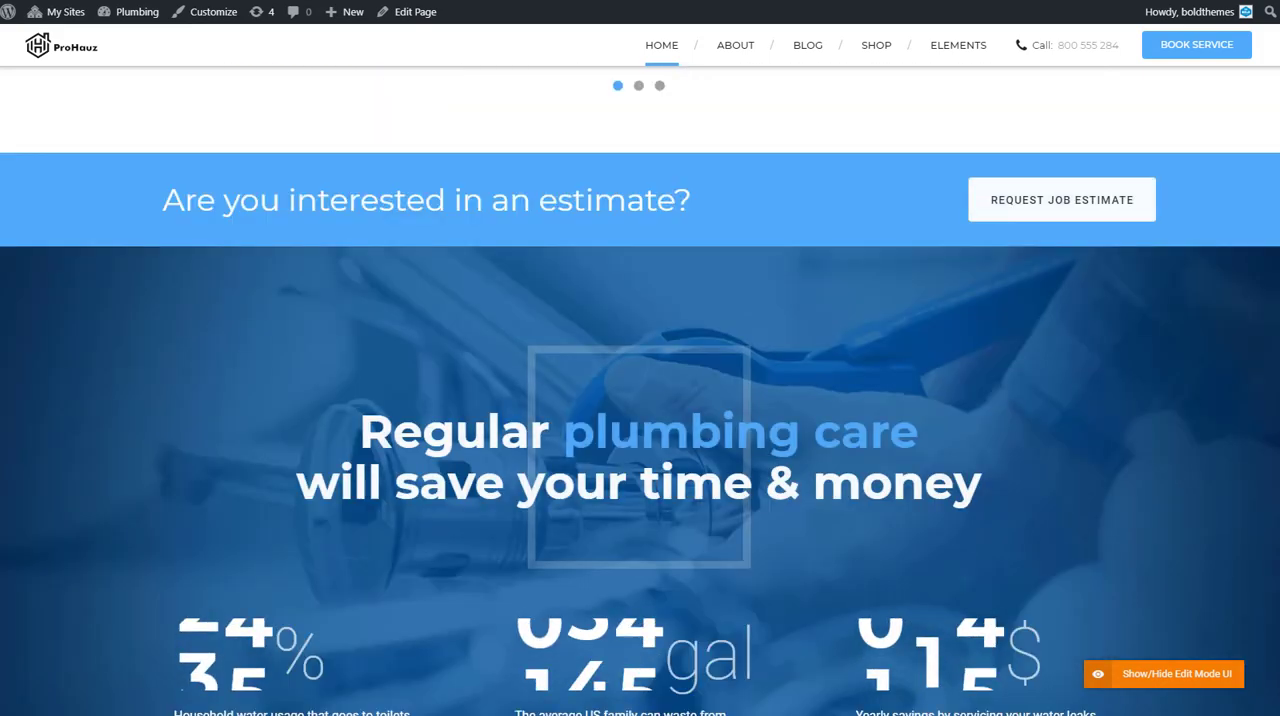
scroll(down, 3)
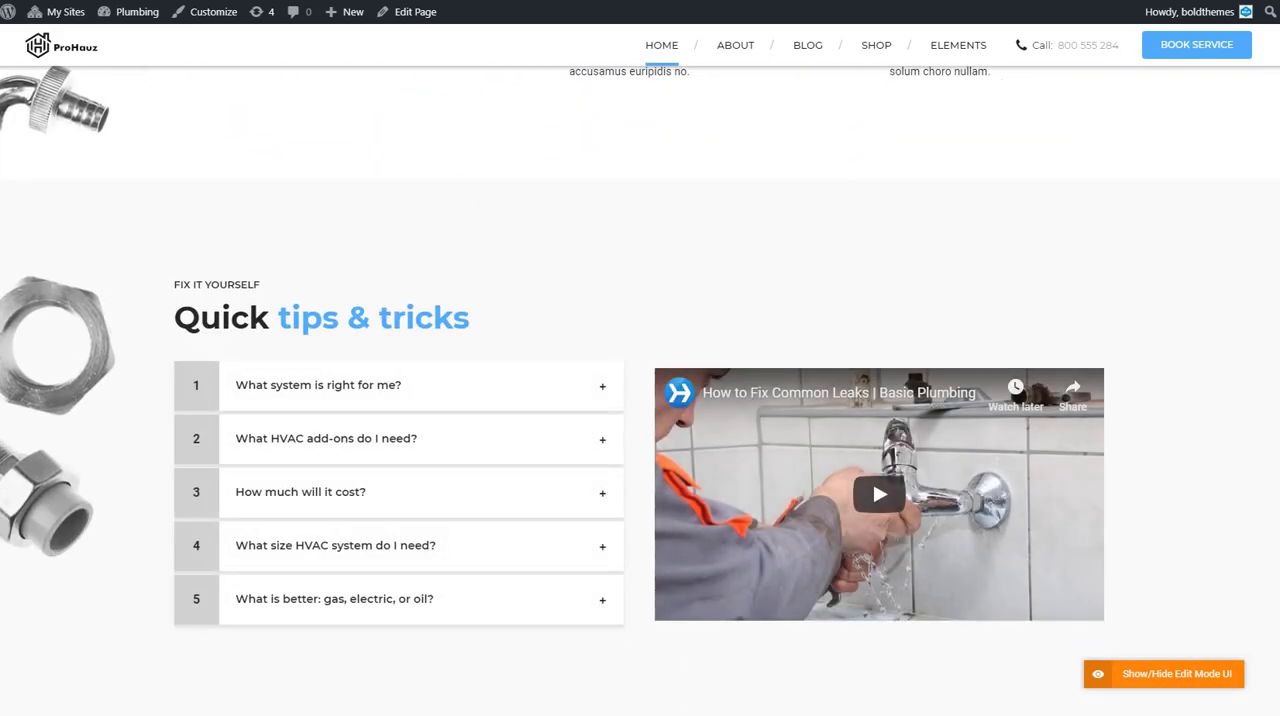
scroll(down, 3)
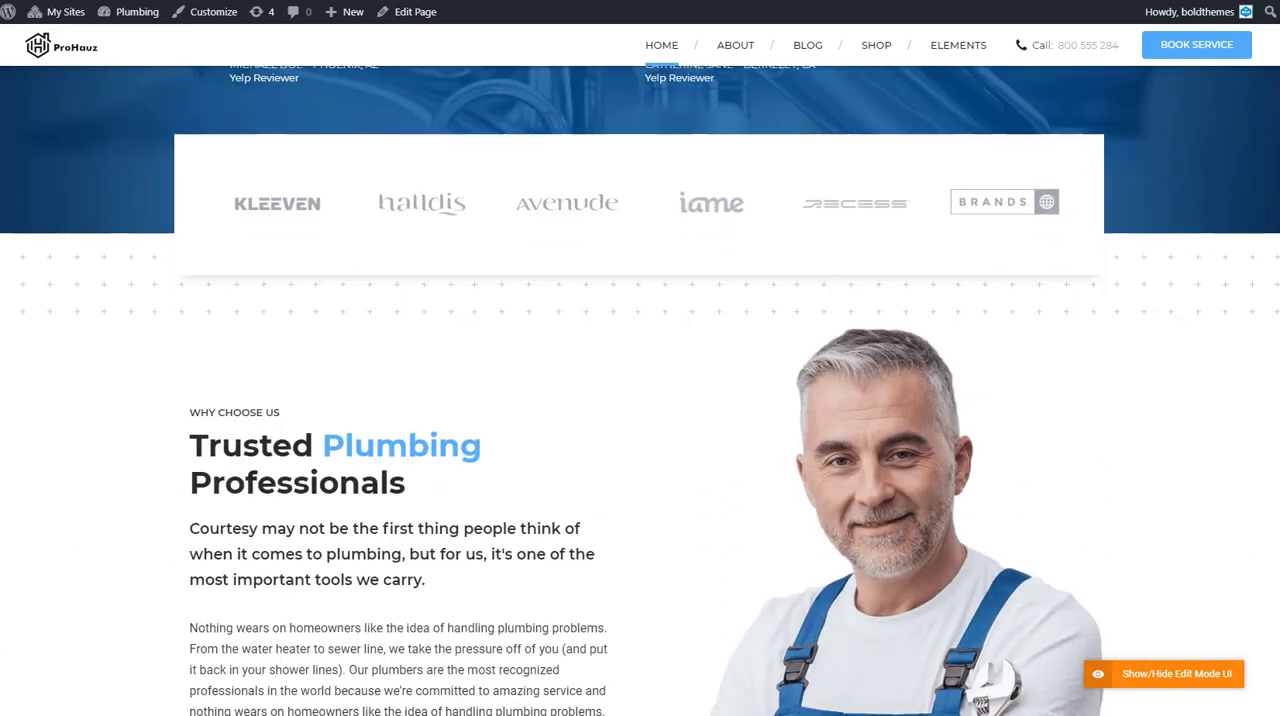
scroll(down, 3)
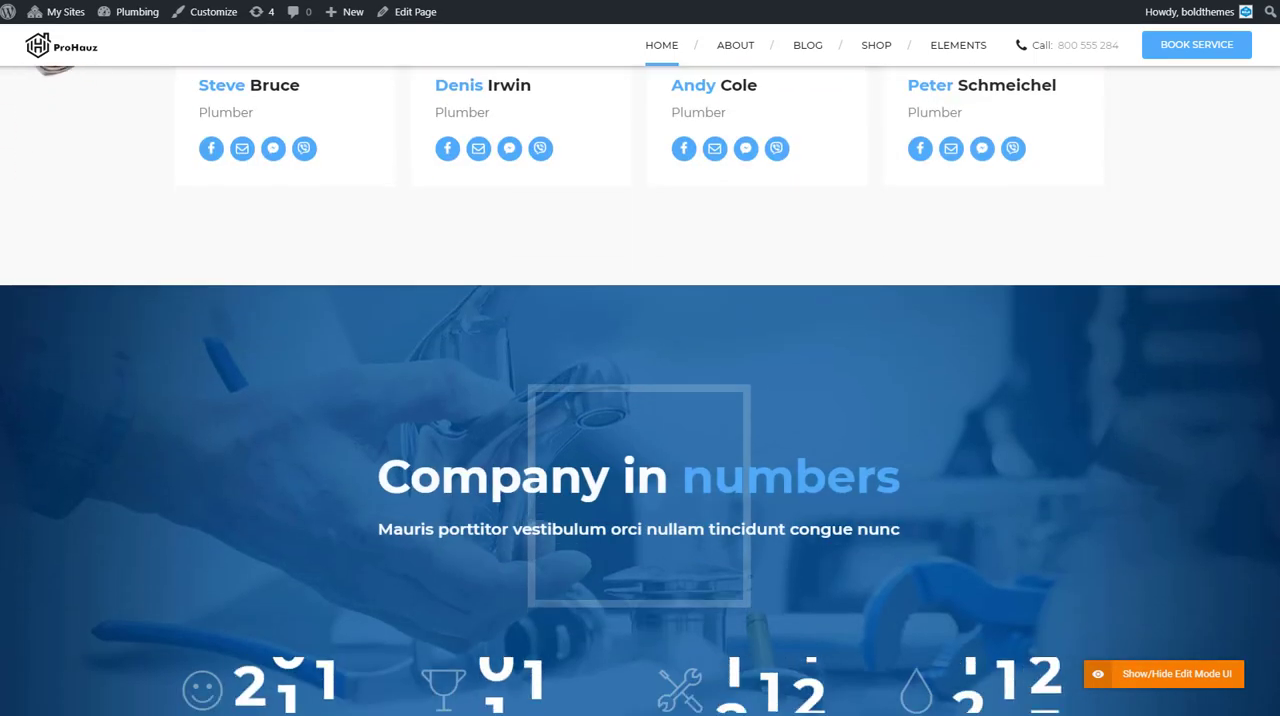
scroll(down, 3)
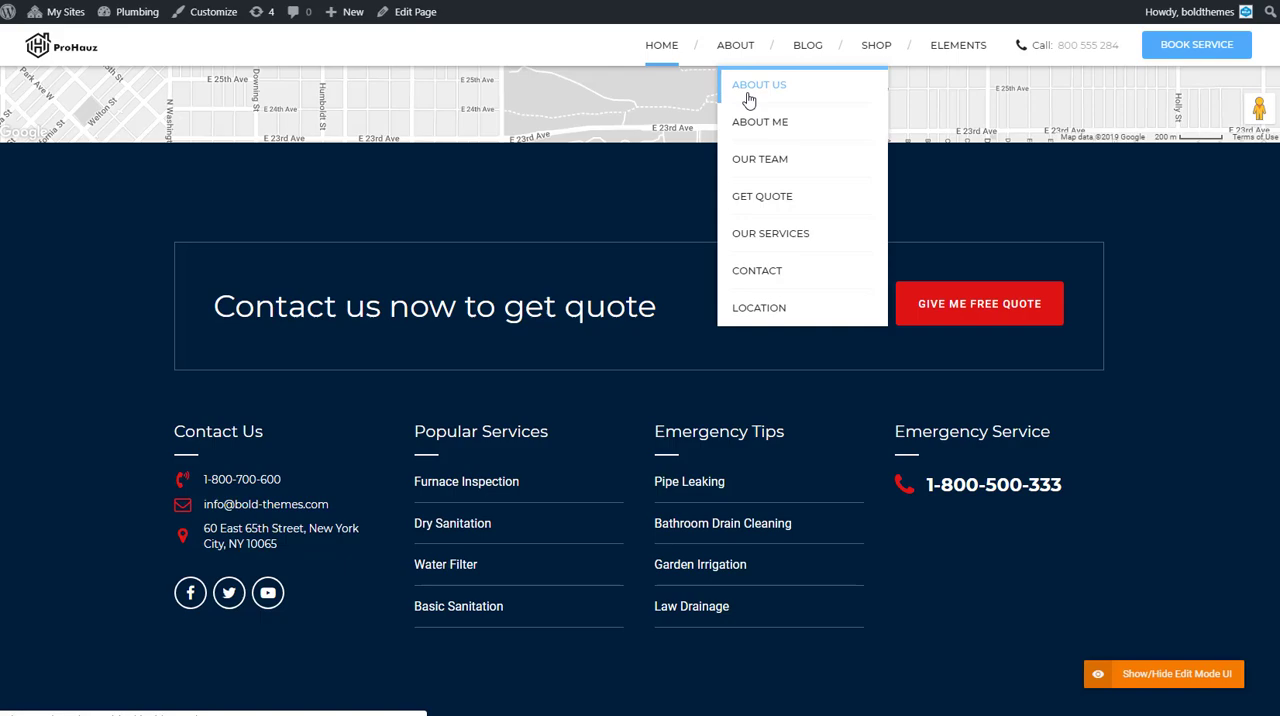
click(760, 84)
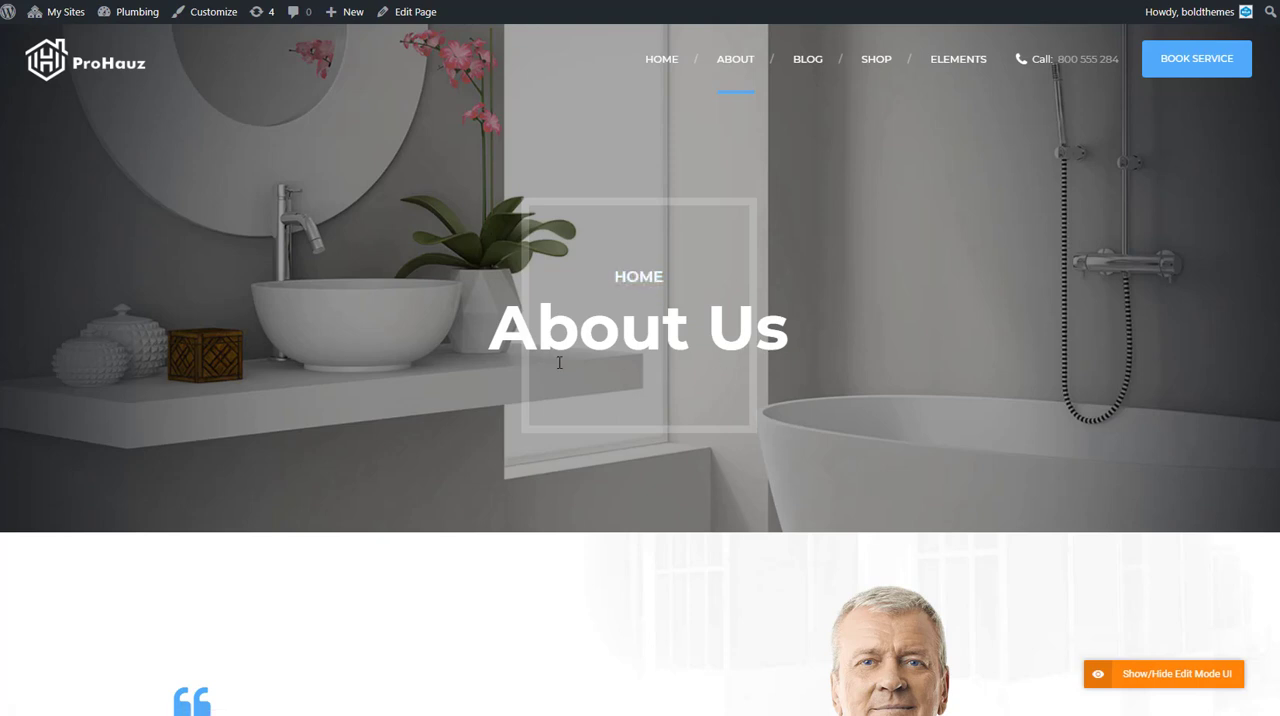
mouse_move(414, 12)
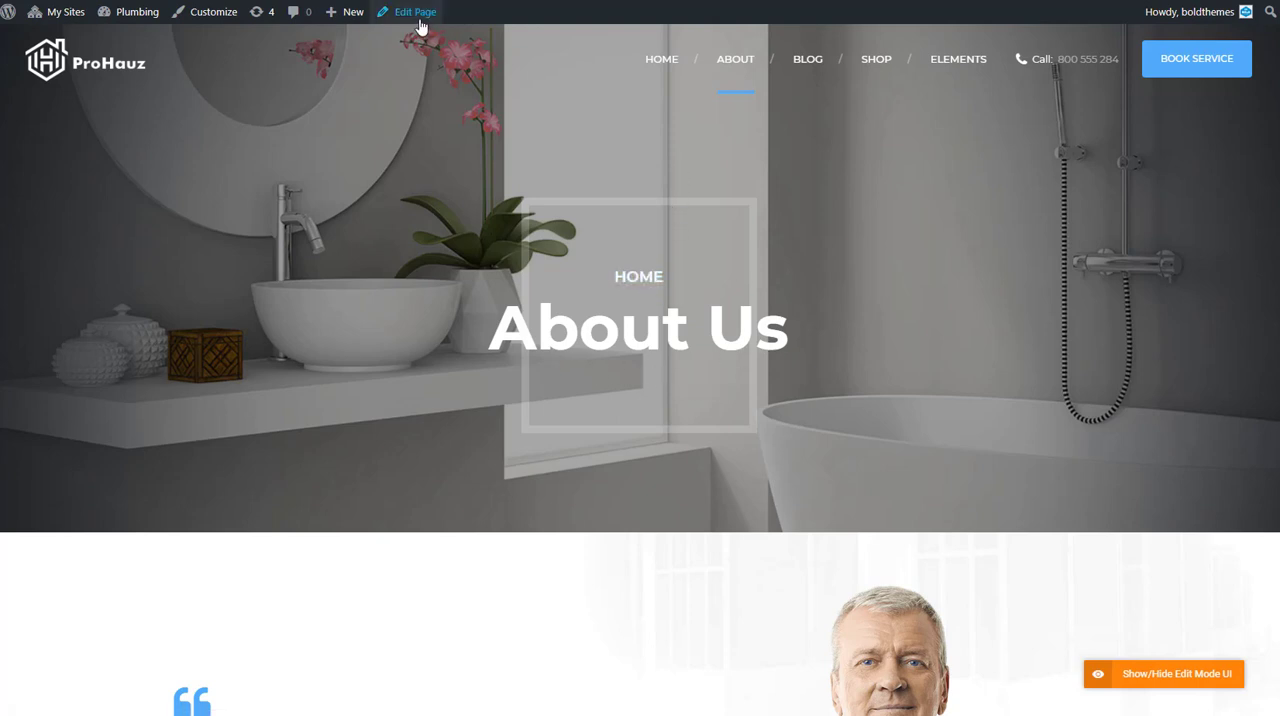
Step: Edit the About Us page and enable the Excerpt box via Screen Options
click(414, 12)
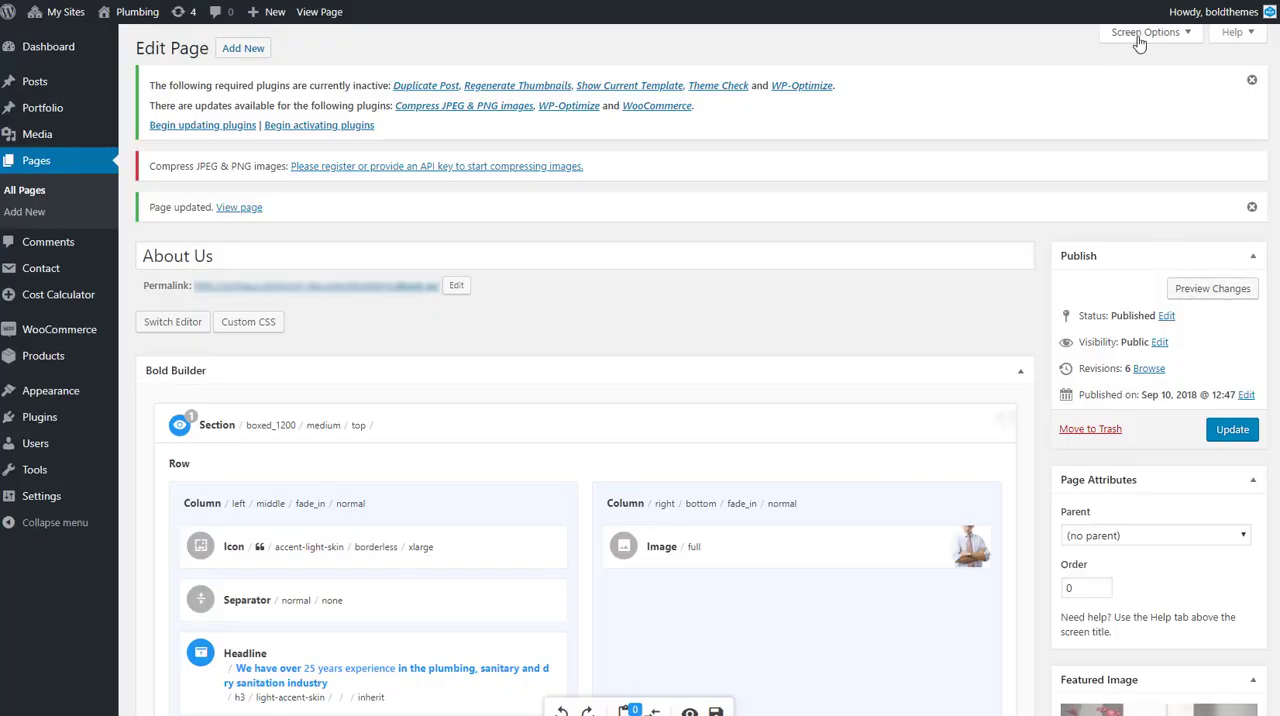
click(1144, 32)
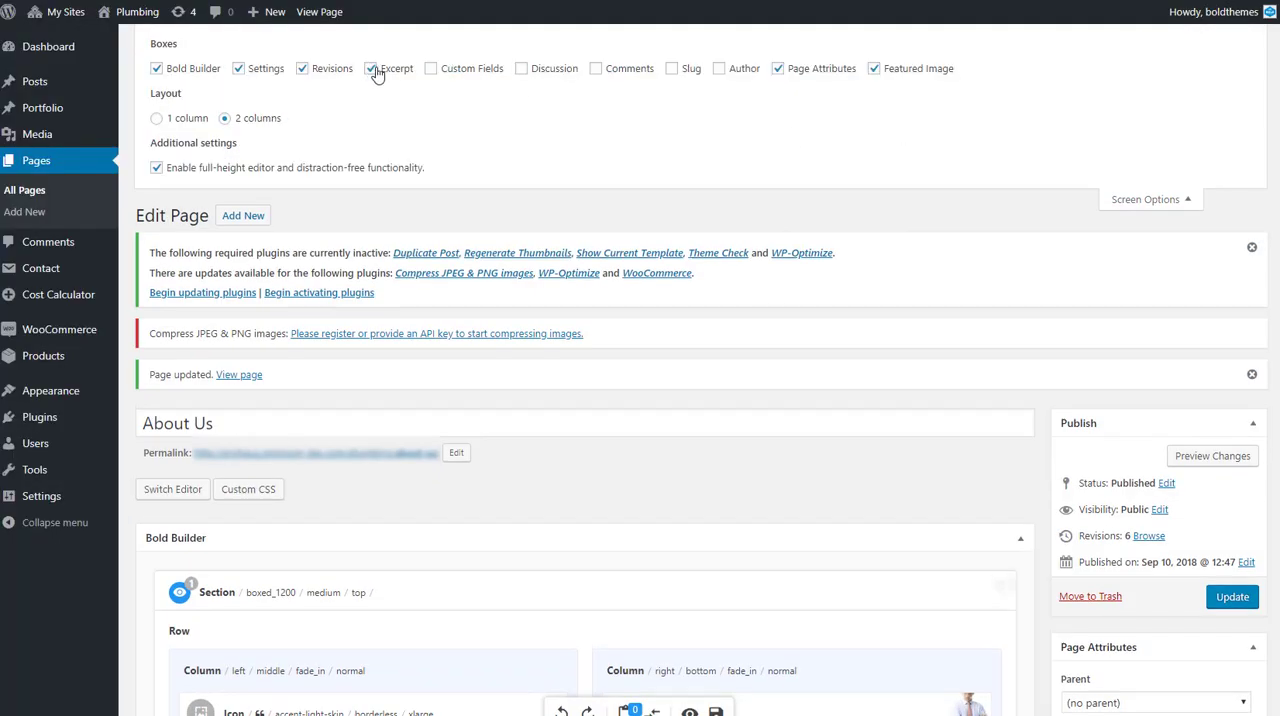
click(372, 68)
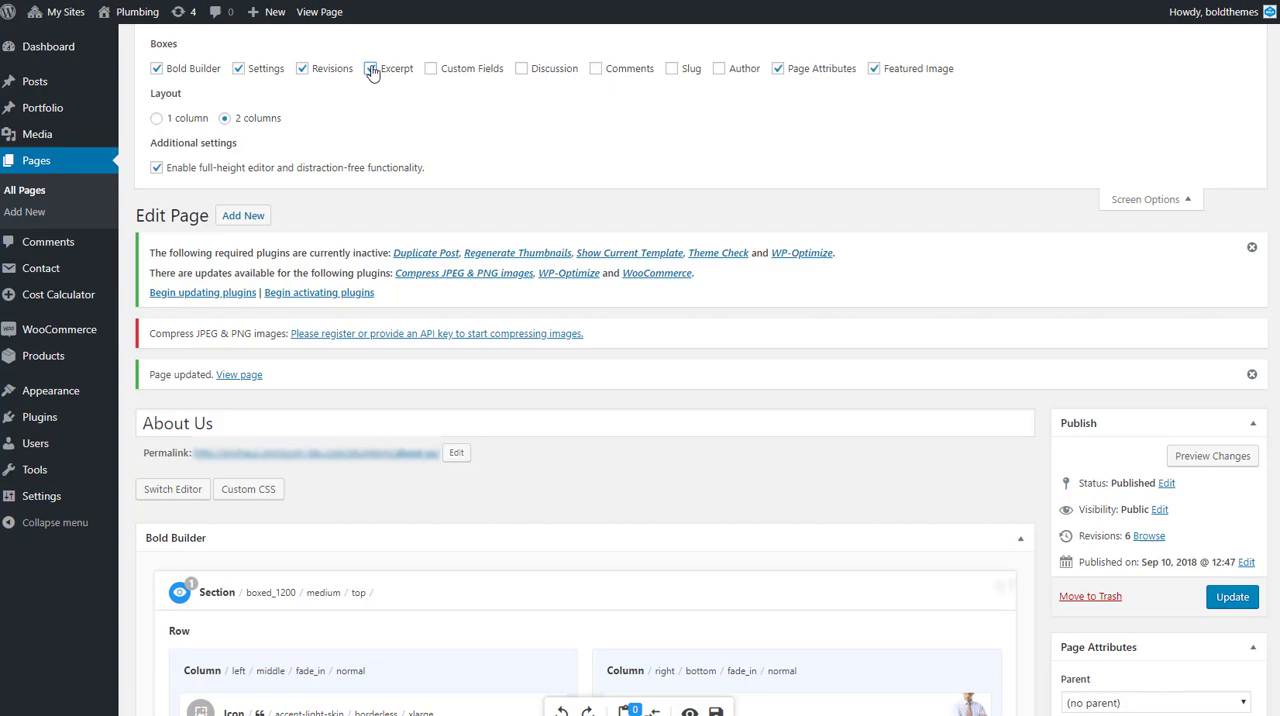
click(372, 68)
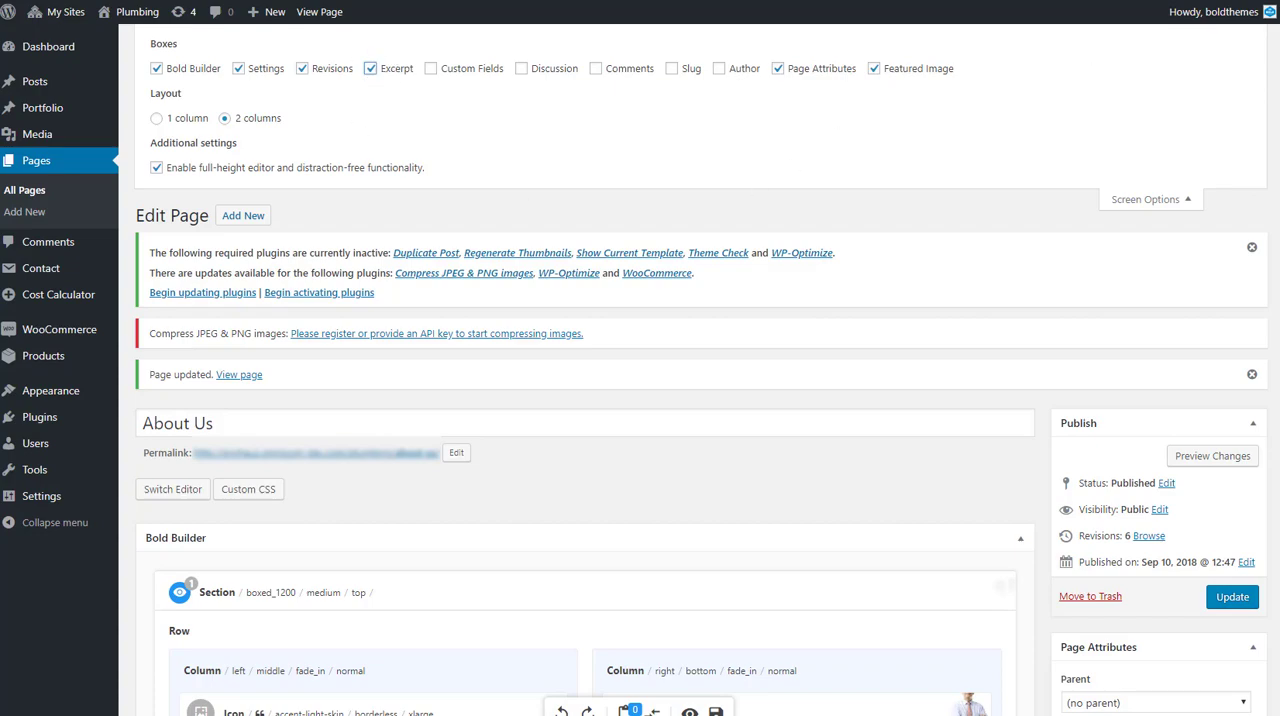
Step: Enter the excerpt 'Lorem ipsum dolor sit amet, consectetur adipiscing elit' and update the page
scroll(down, 3)
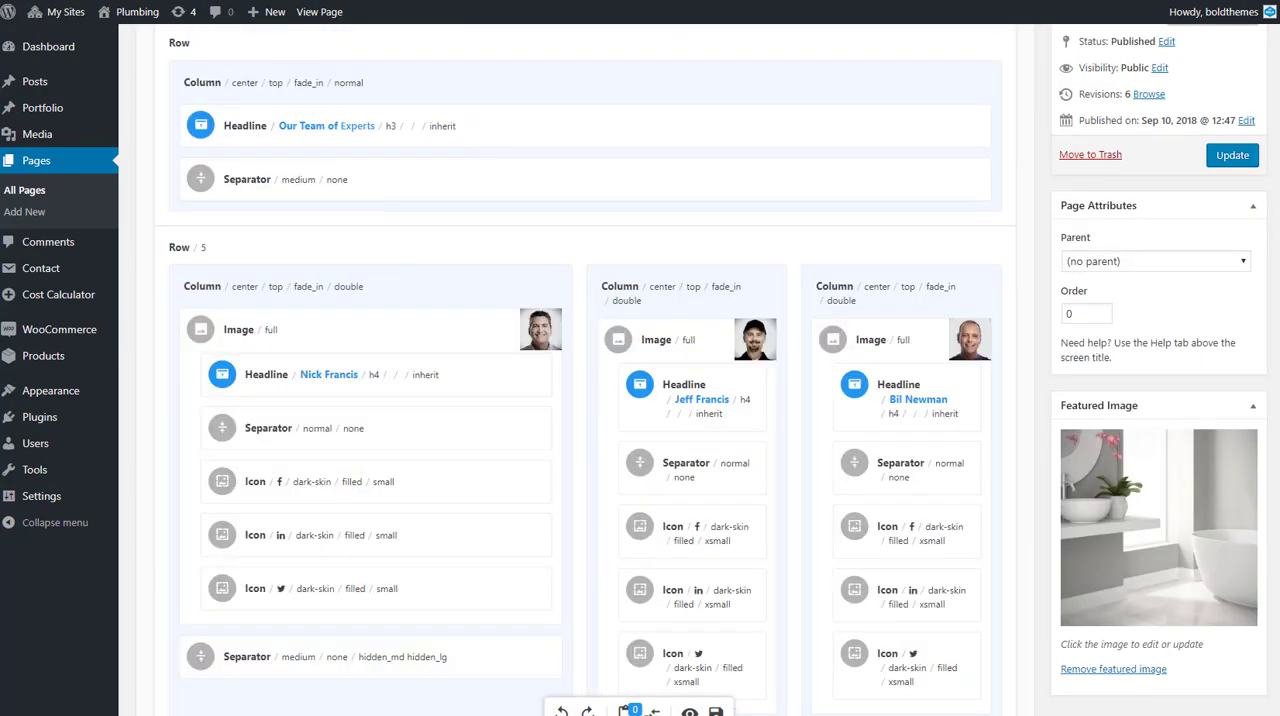
scroll(down, 3)
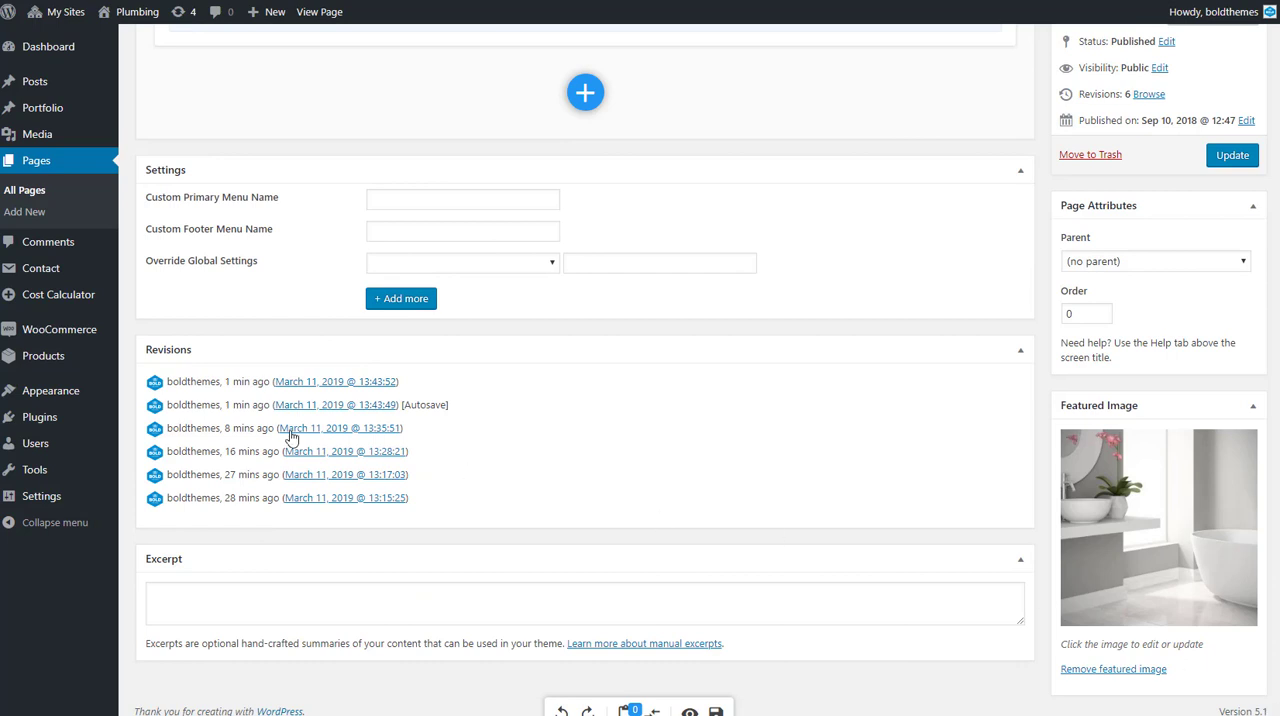
click(584, 602)
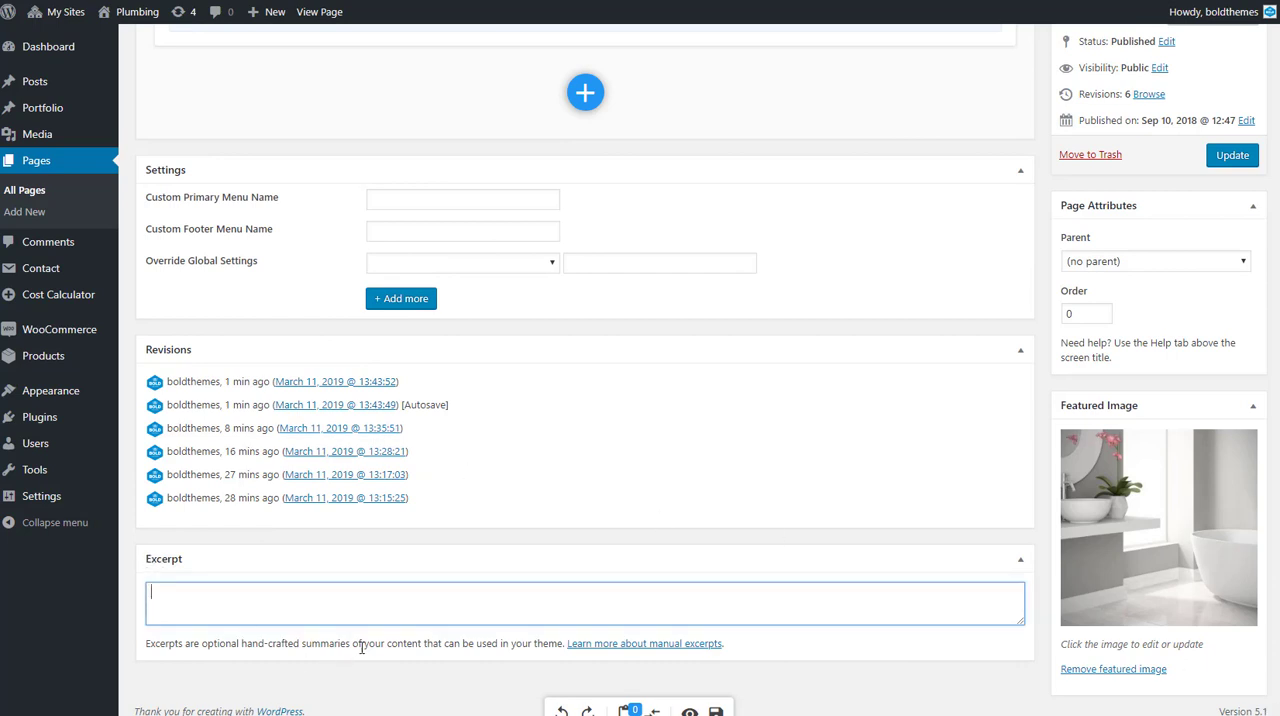
text(Lorem ipsum dolor sit amet, consectetur adipiscing elit)
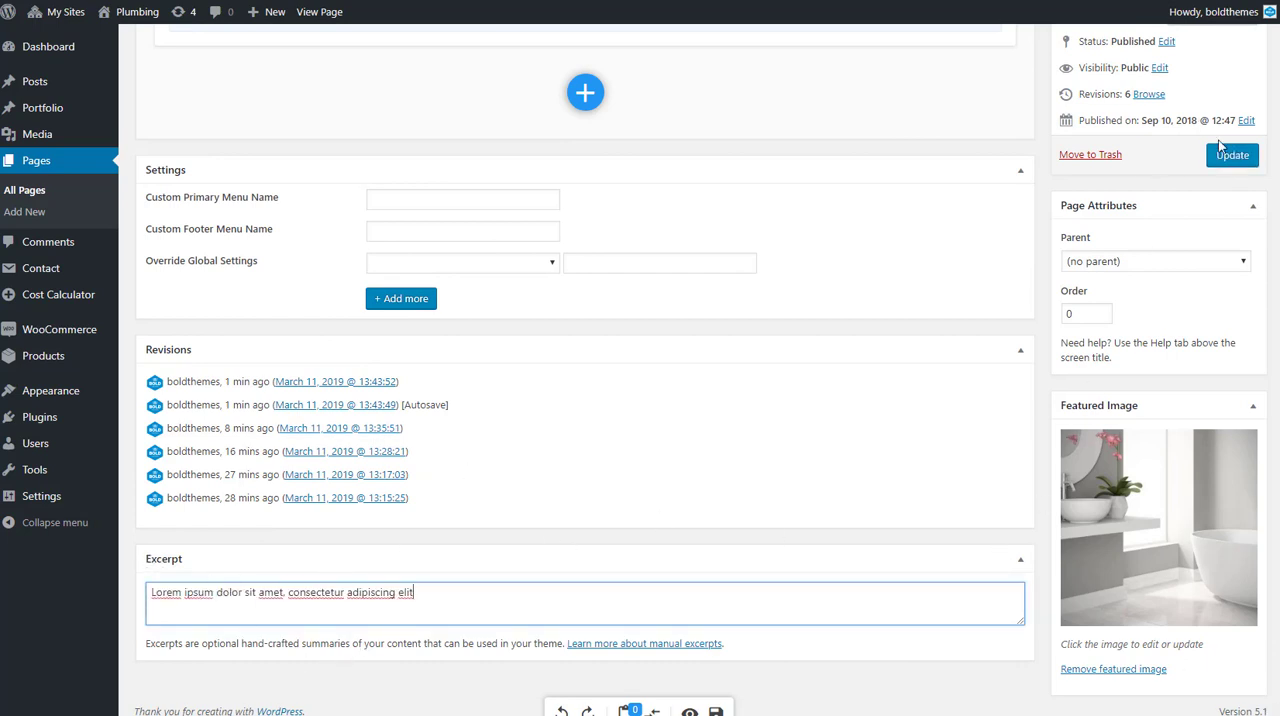
click(1232, 154)
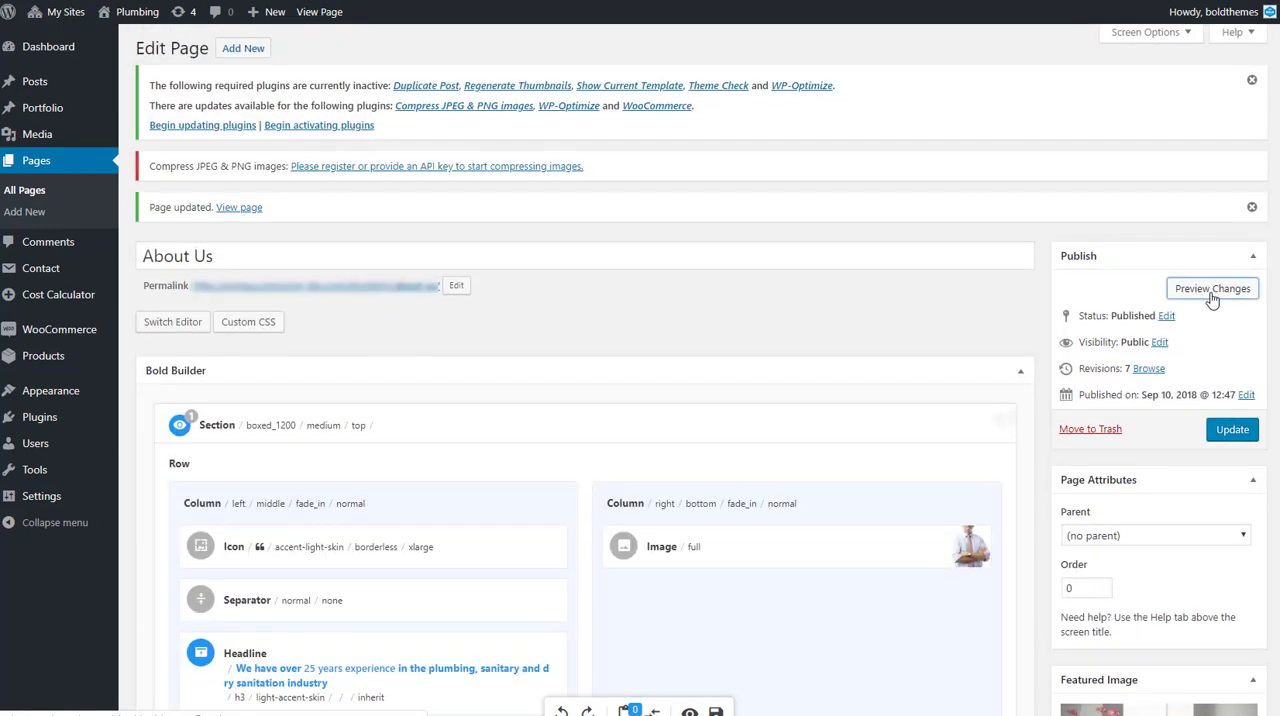
Step: Reopen Screen Options and update the About Us page once more
click(1212, 288)
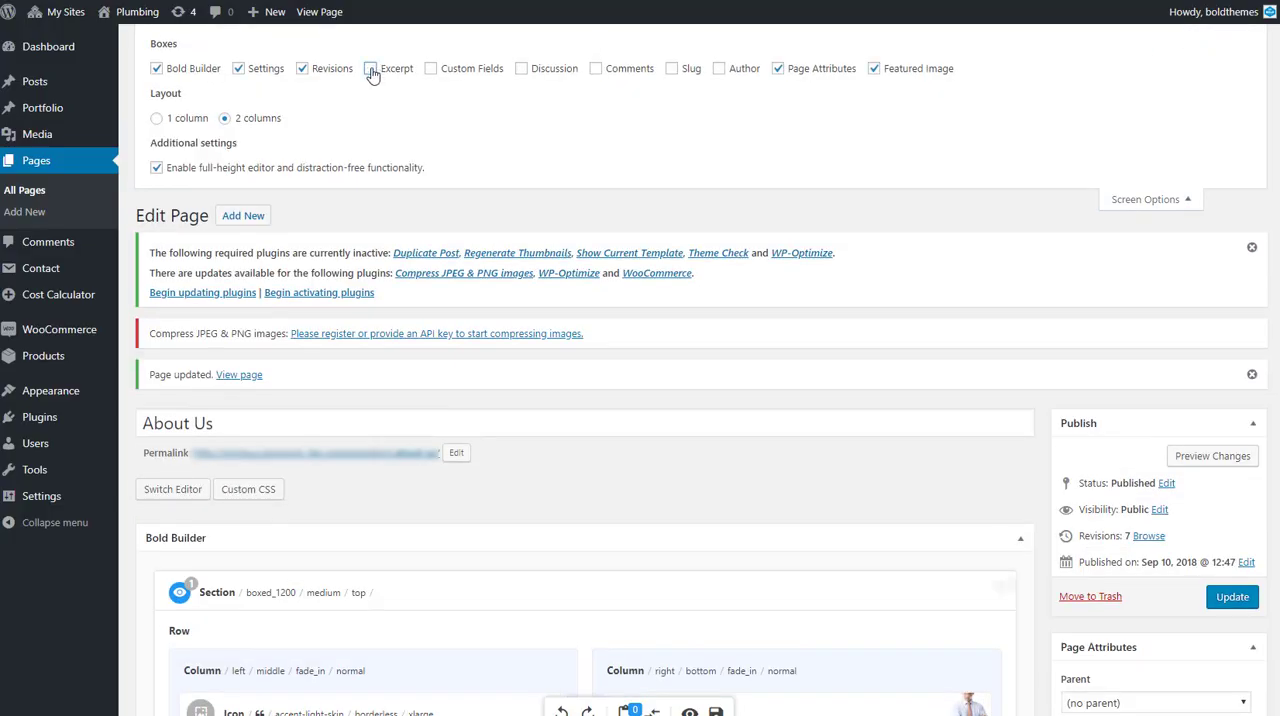
scroll(down, 3)
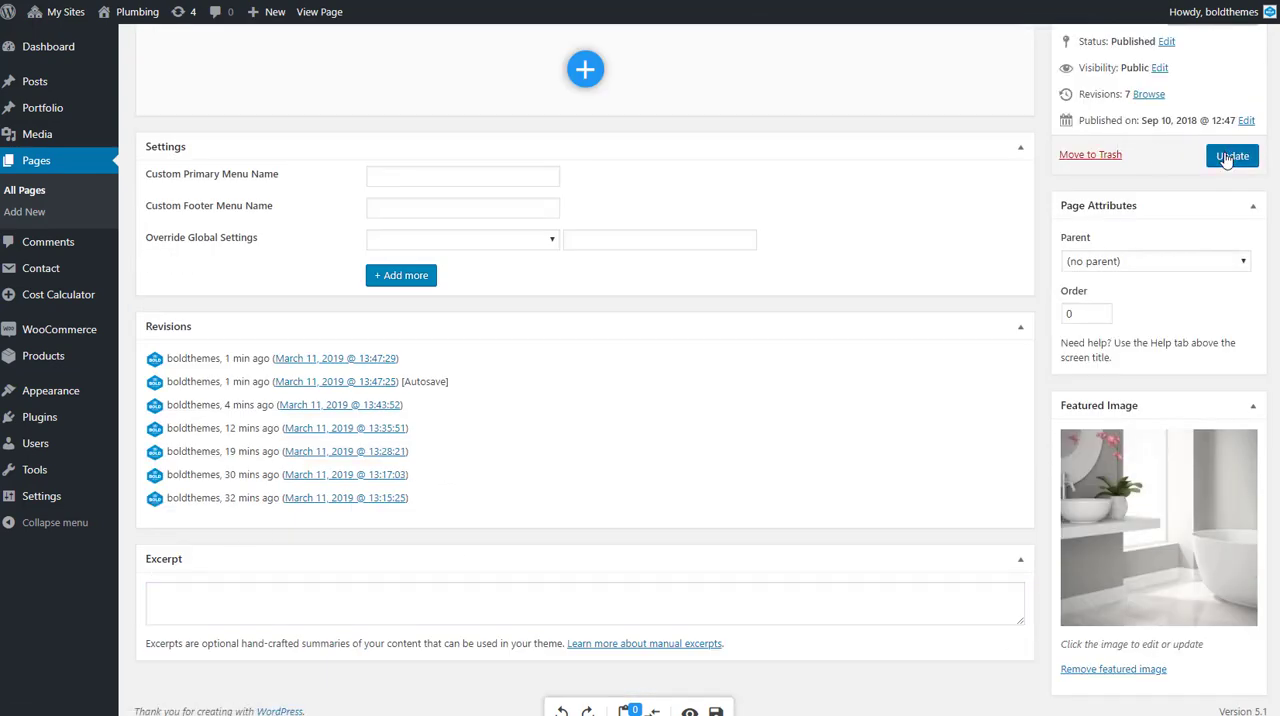
click(1232, 156)
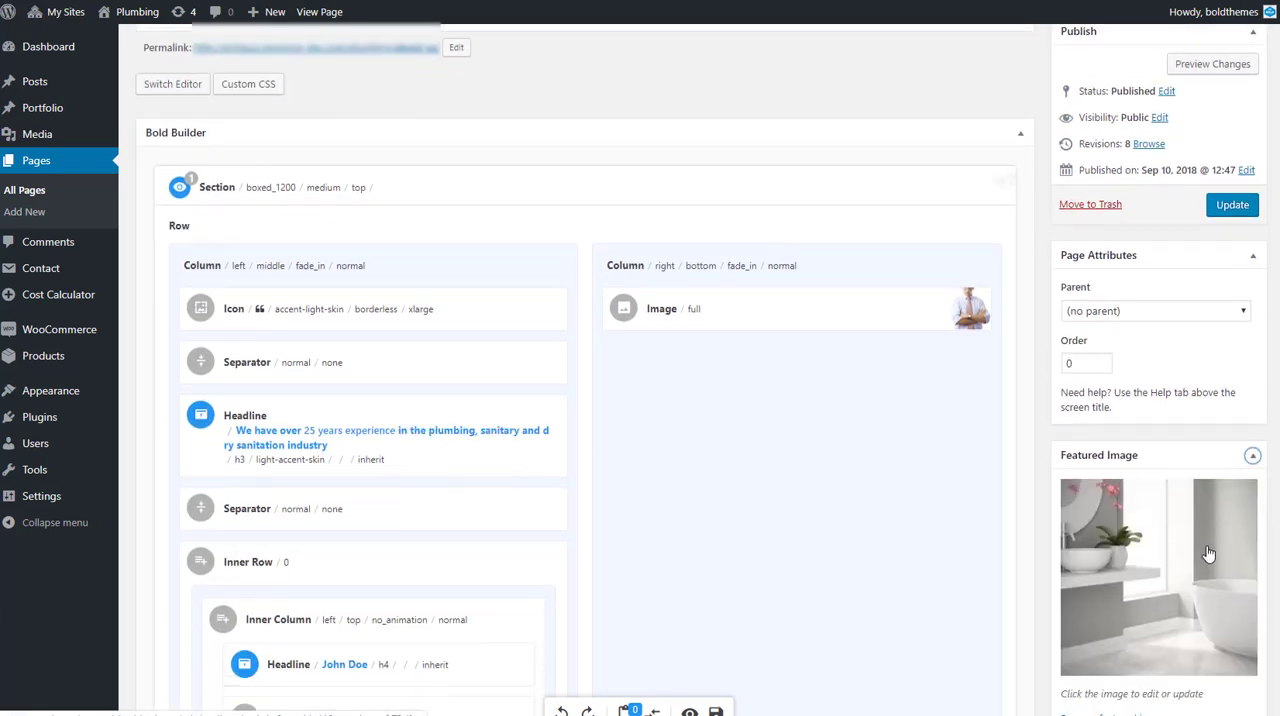
Step: Set the inner_special_offers bathroom photo as the page's featured image
scroll(down, 3)
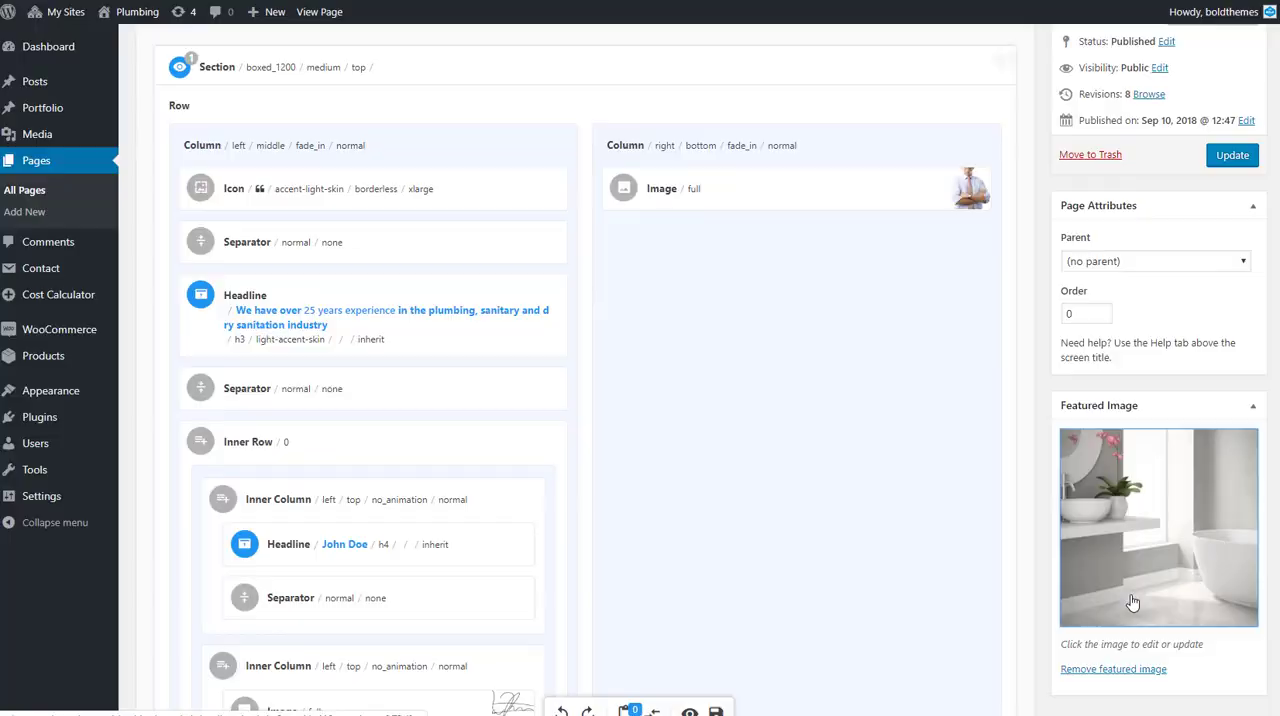
click(1158, 528)
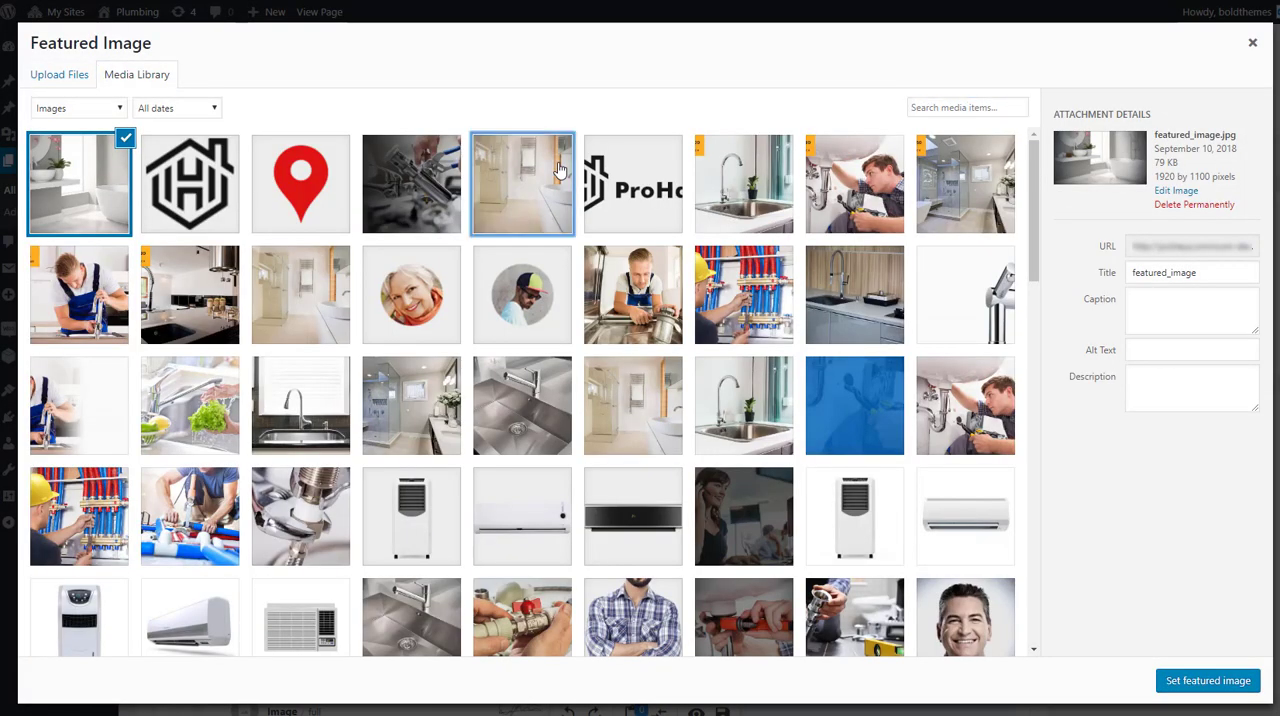
click(520, 184)
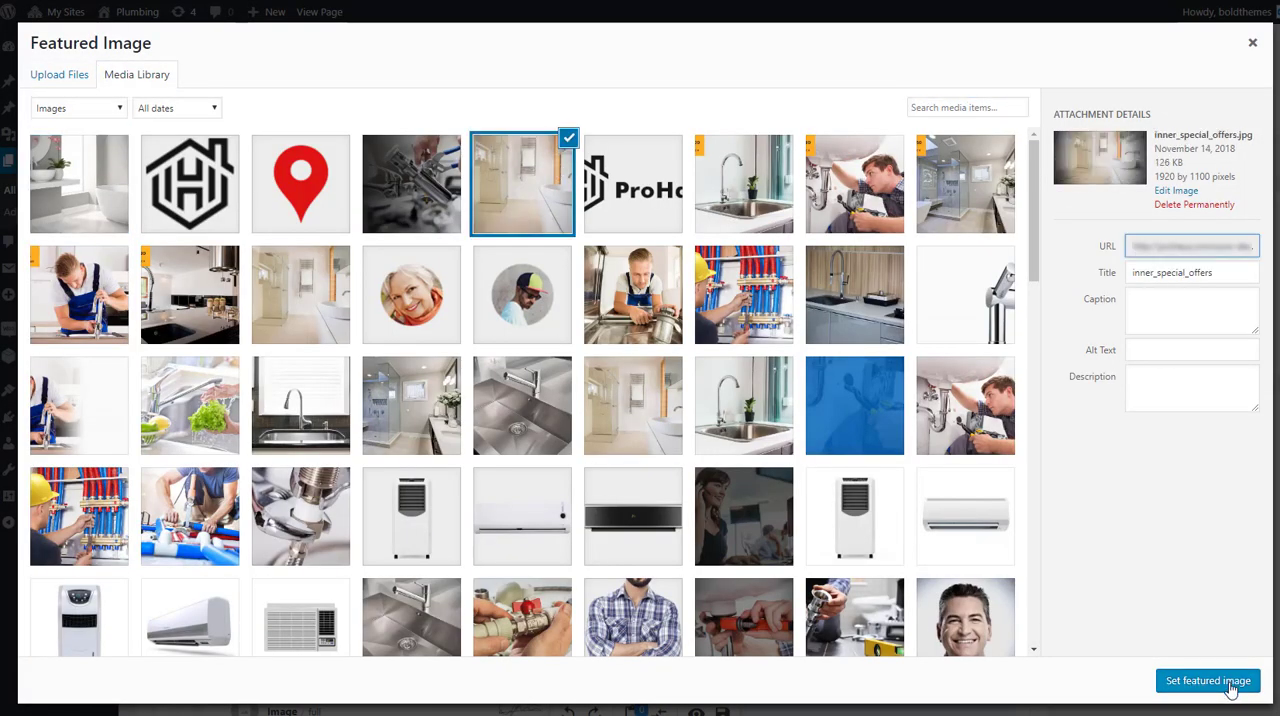
click(1208, 680)
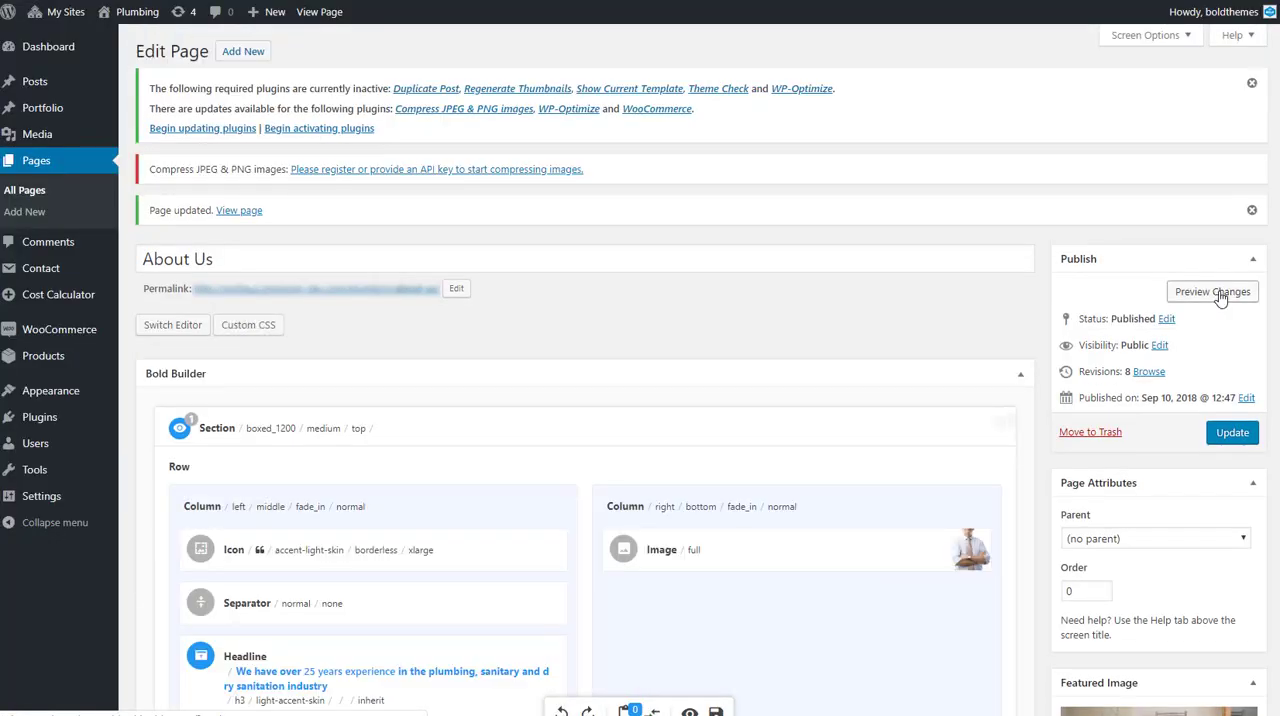
Step: Preview the page with the new image and launch the site Customizer
click(1212, 292)
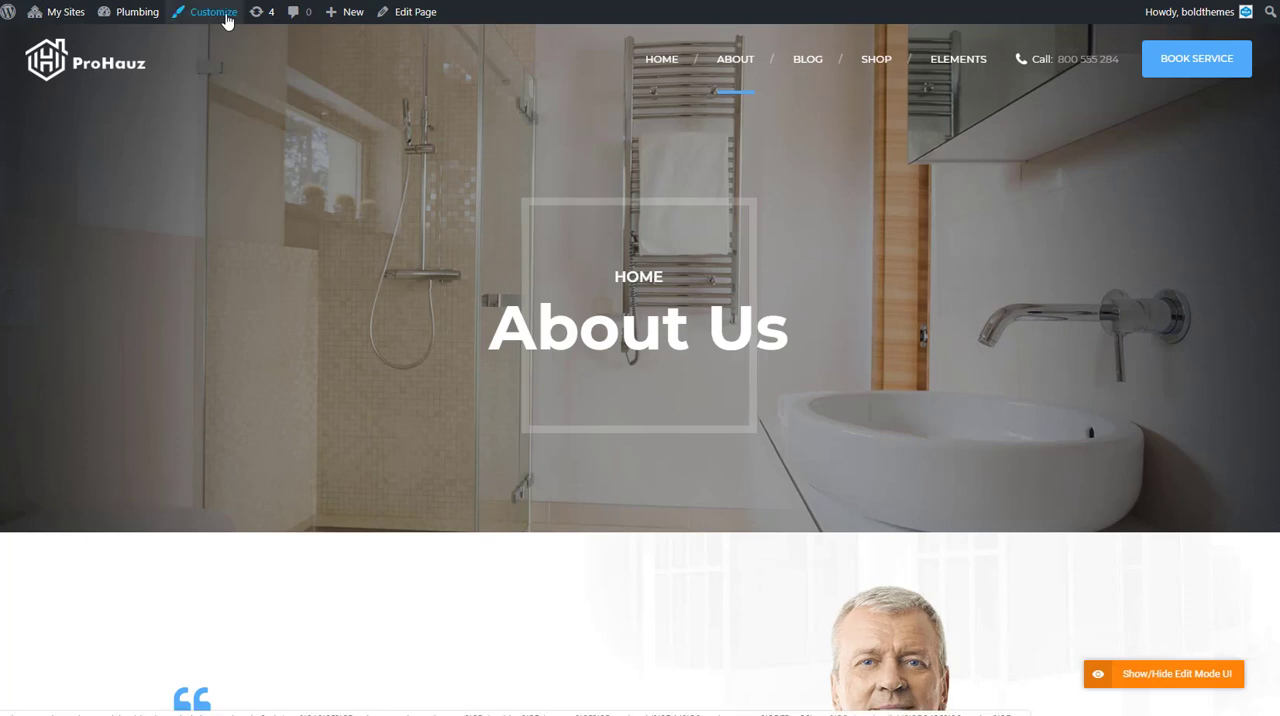
click(212, 12)
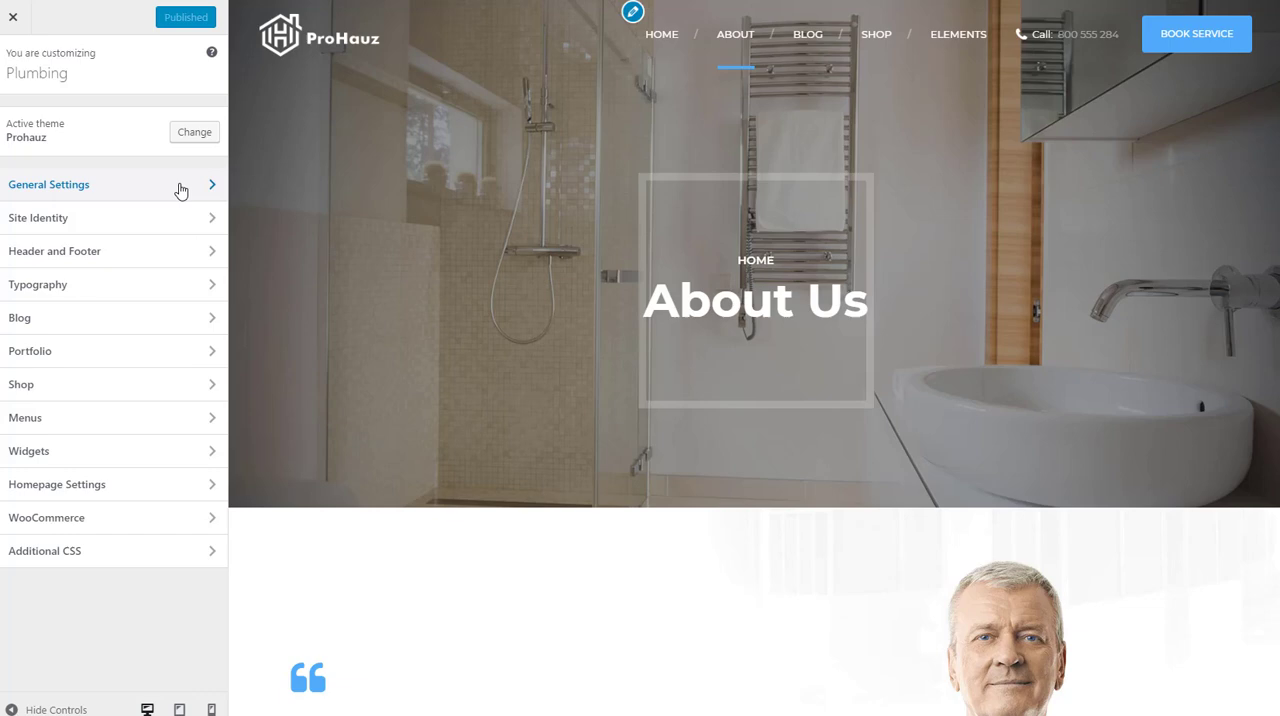
Step: In Header and Footer, untick Show Content Below Menu and choose the Transparent Dark header style
click(56, 252)
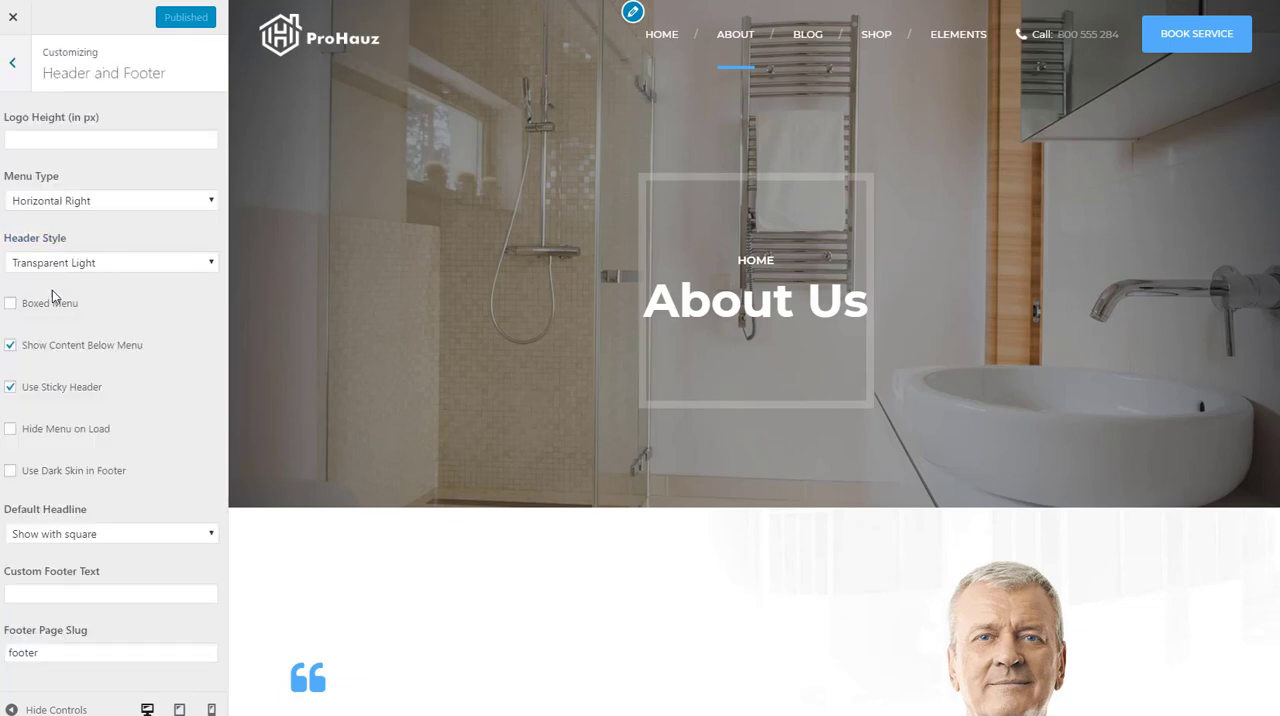
click(10, 344)
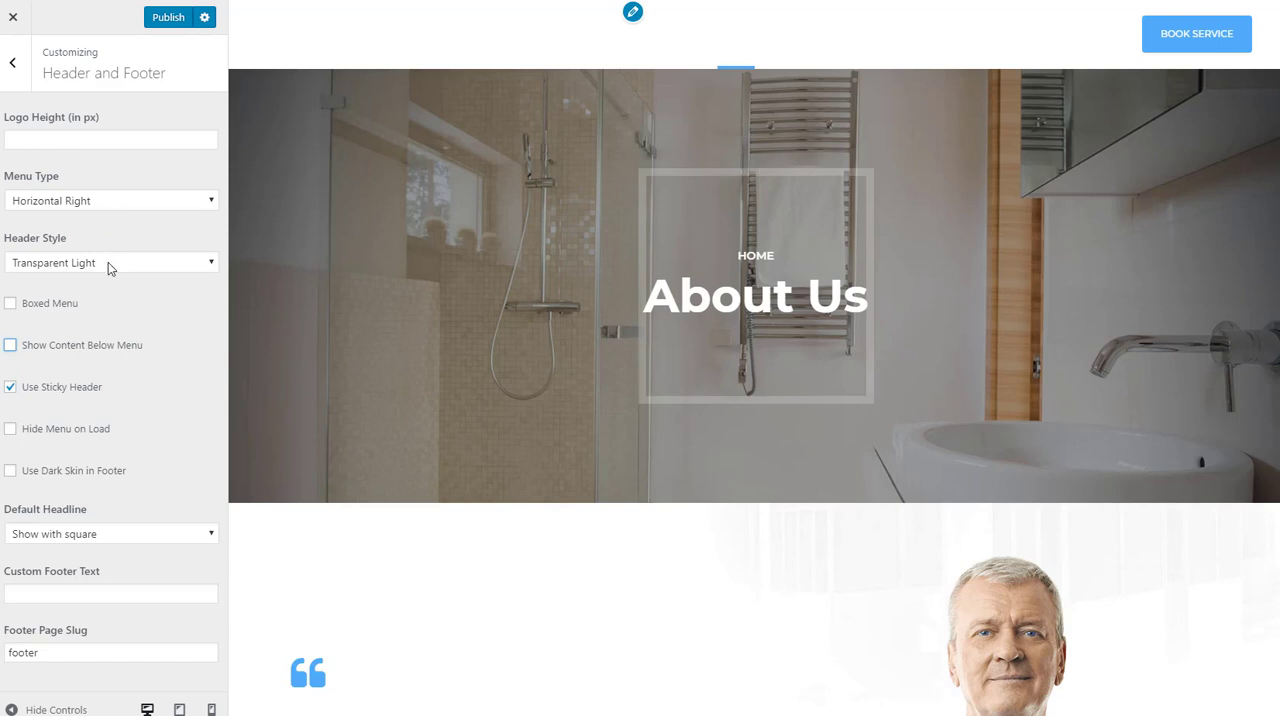
click(110, 262)
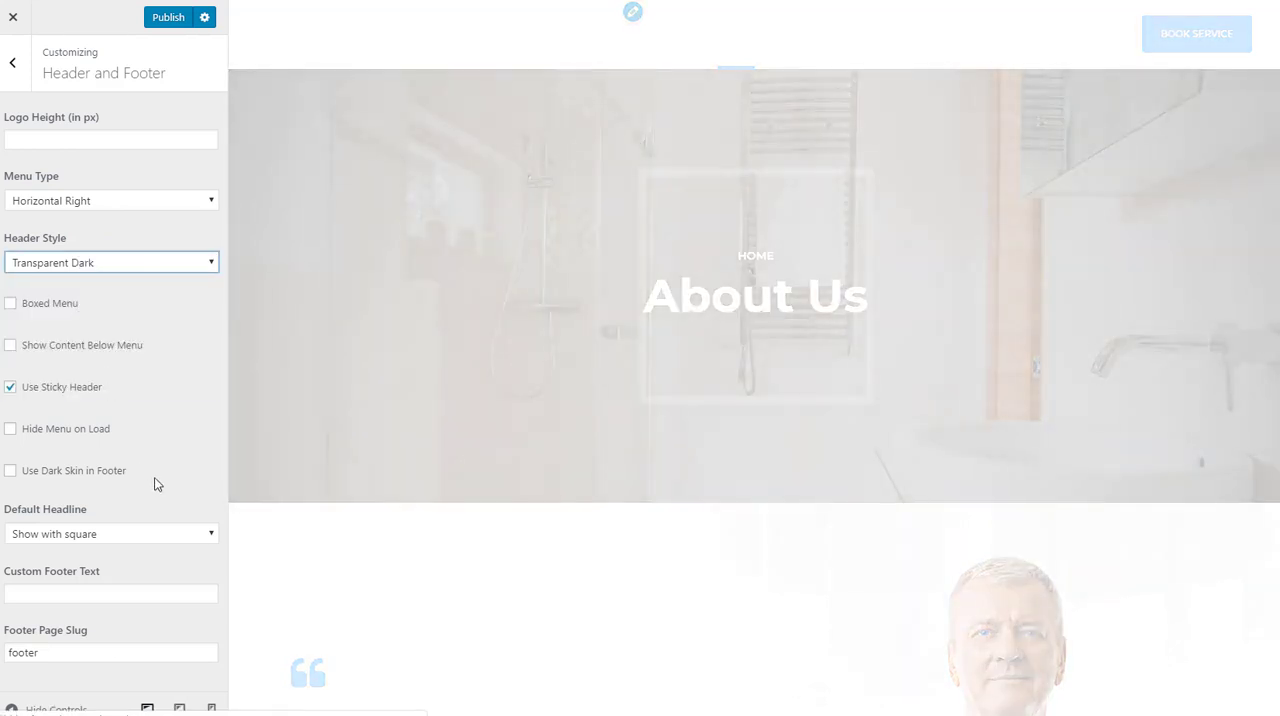